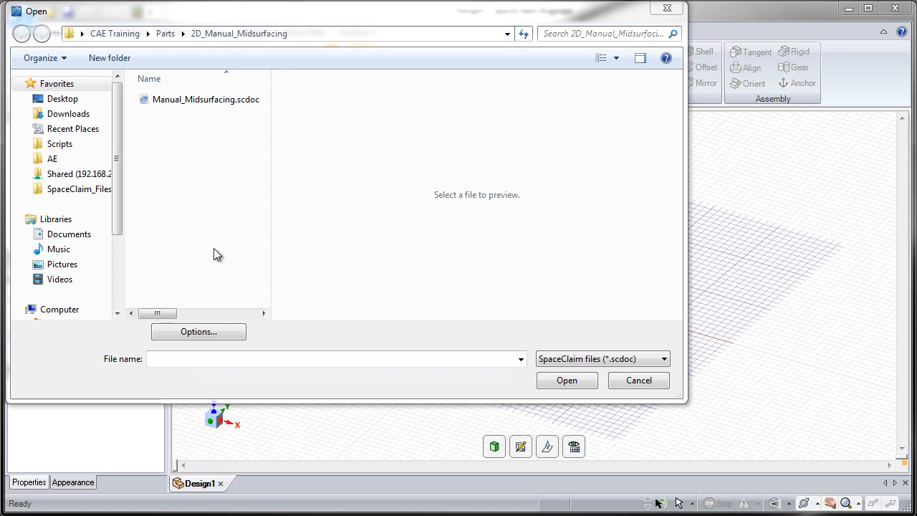
# Step: Open the Manual_Midsurfacing.scdoc sheet metal part from the Open dialog
pyautogui.click(206, 100)
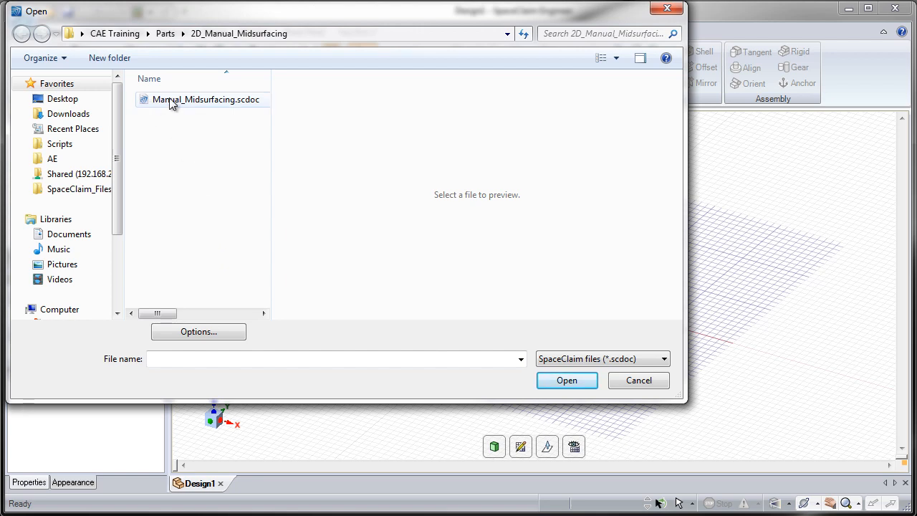
pyautogui.click(568, 379)
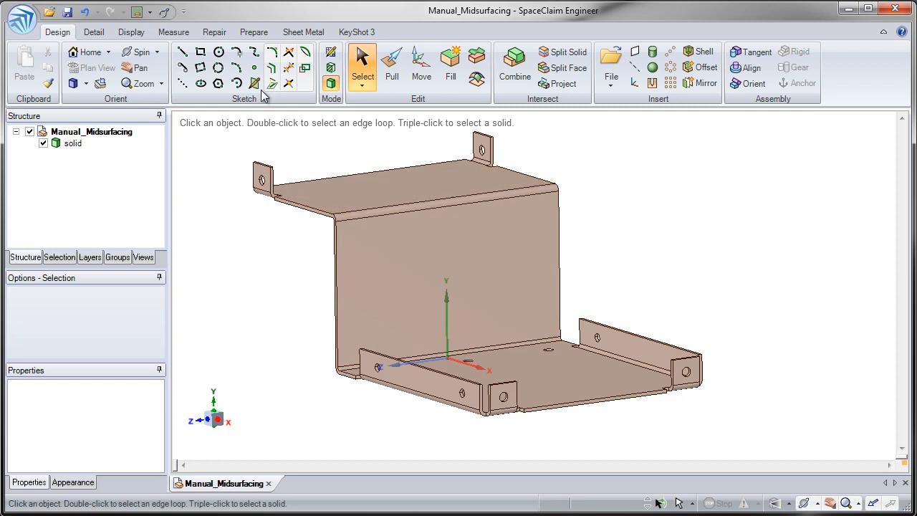
# Step: With the Prepare Midsurface tool, detect offset pairs from the flange and wall faces, 1.524–1.75 mm thick
pyautogui.click(253, 32)
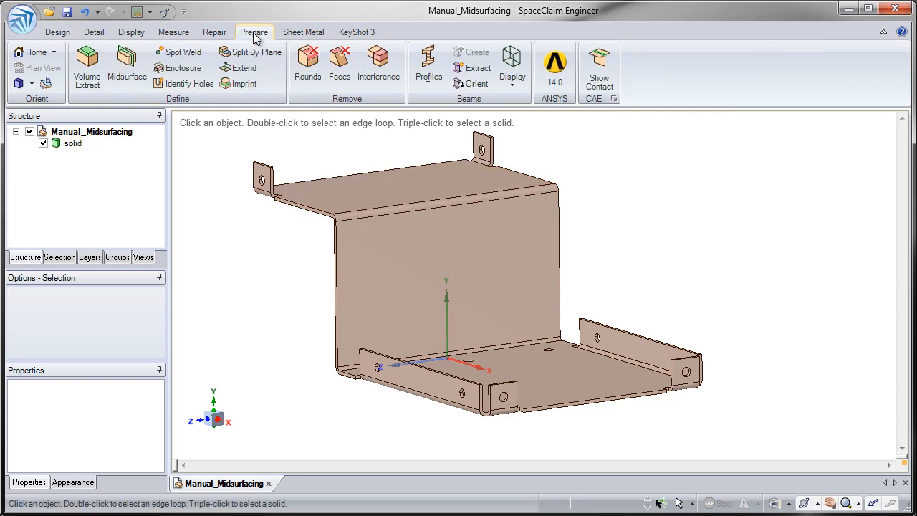
pyautogui.click(127, 64)
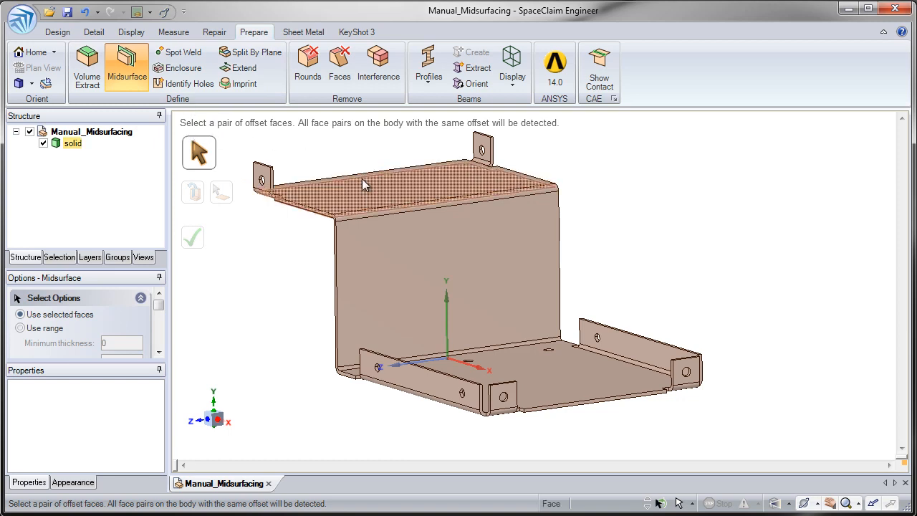
pyautogui.moveTo(347, 198)
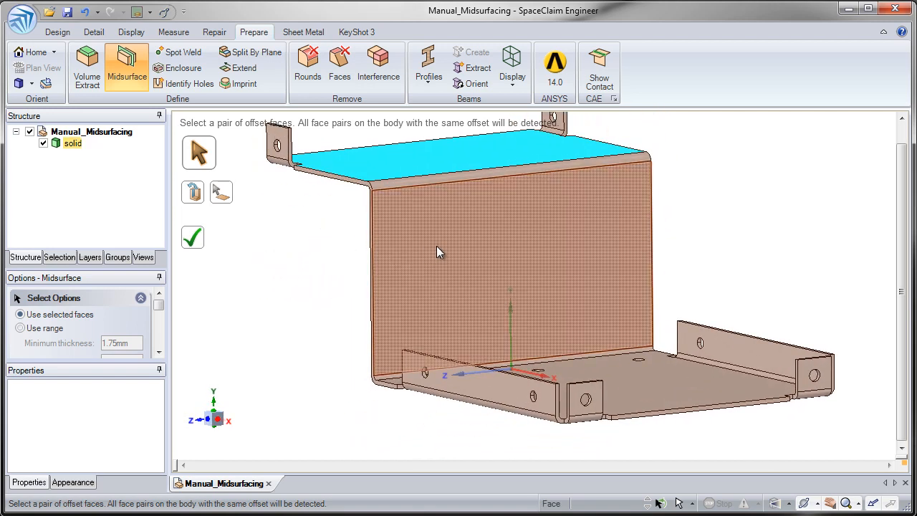
pyautogui.moveTo(414, 268)
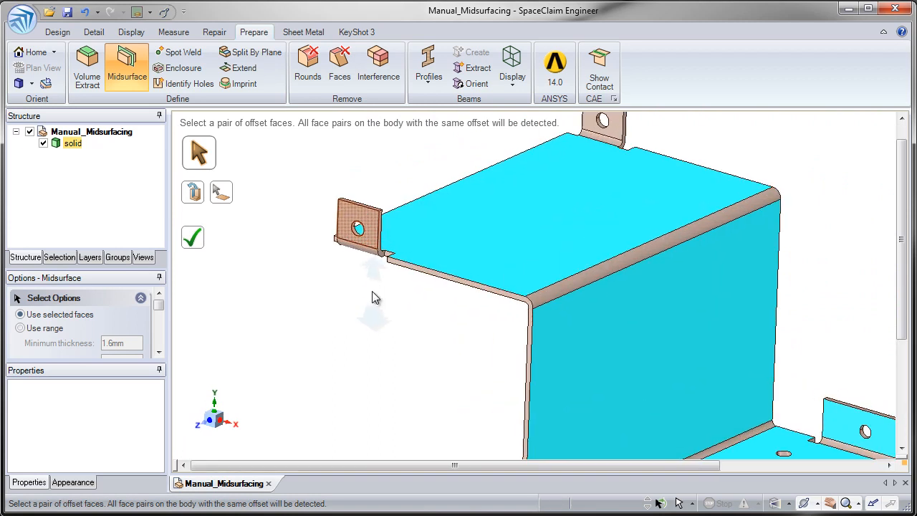
pyautogui.click(359, 226)
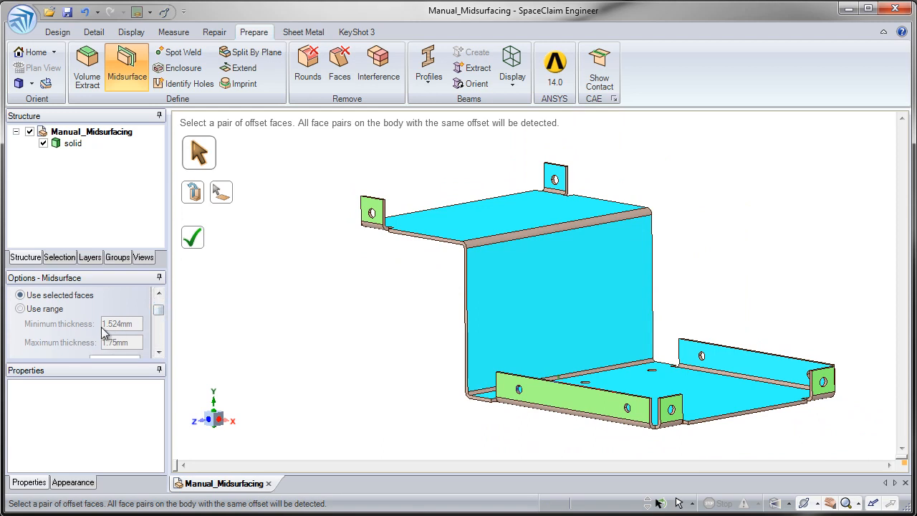
pyautogui.moveTo(128, 331)
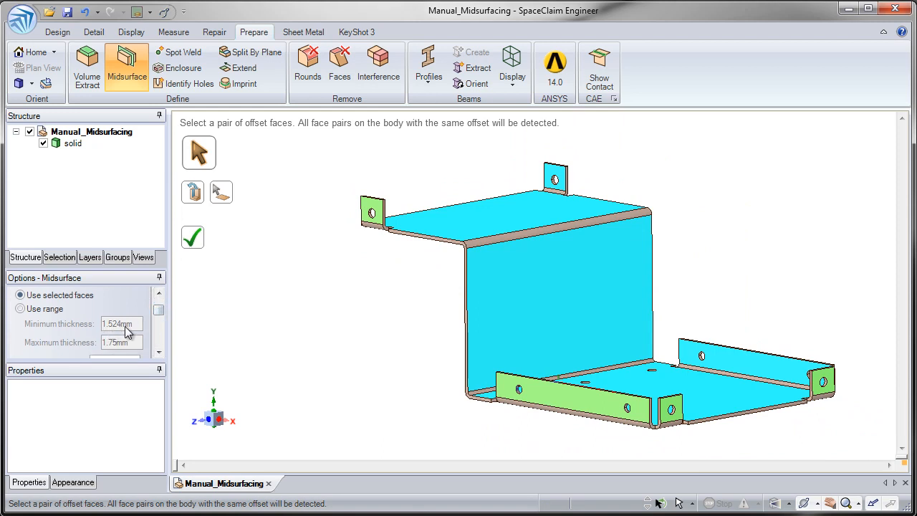
pyautogui.moveTo(416, 402)
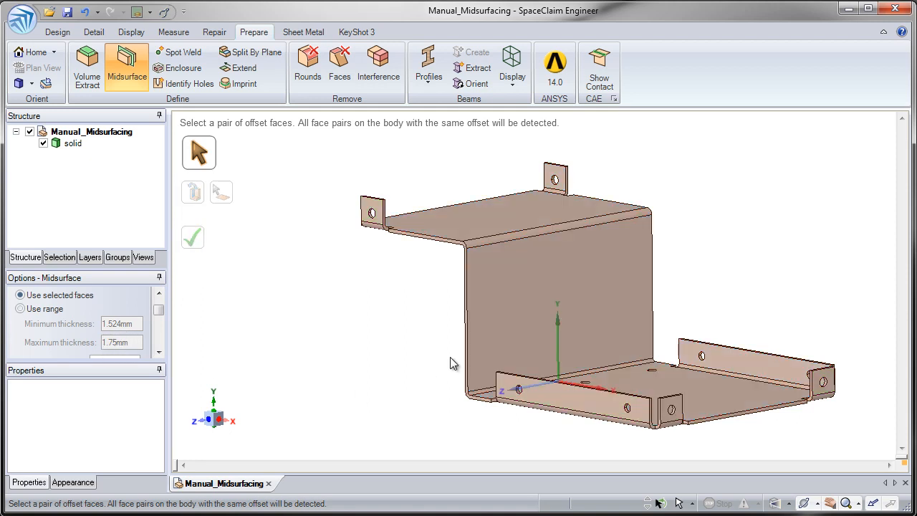
pyautogui.click(502, 208)
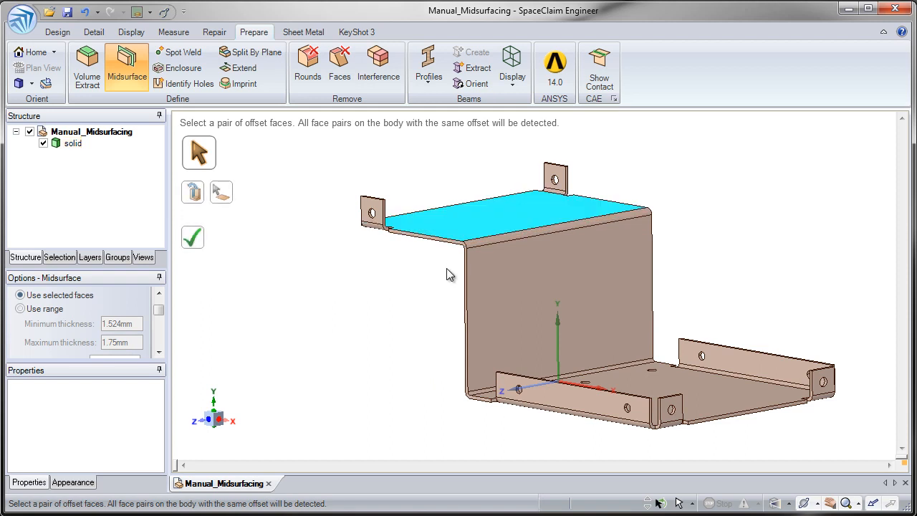
pyautogui.click(505, 284)
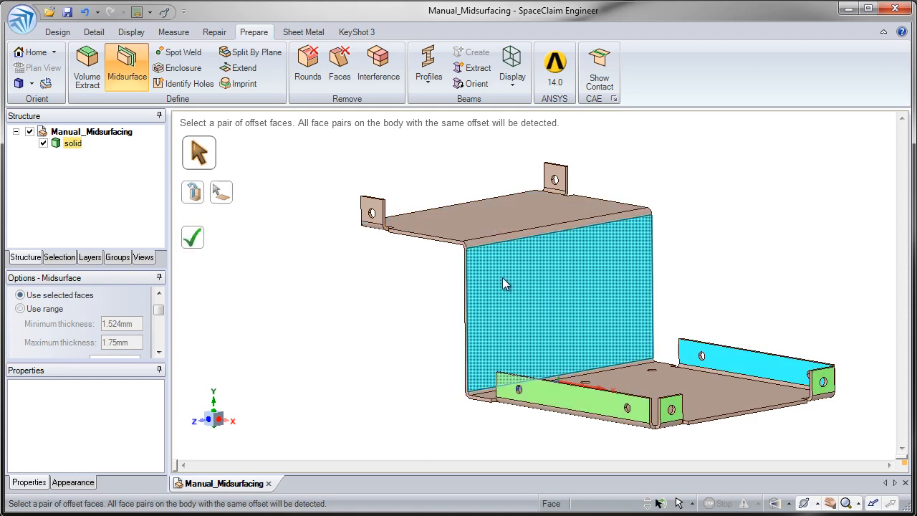
pyautogui.moveTo(502, 290)
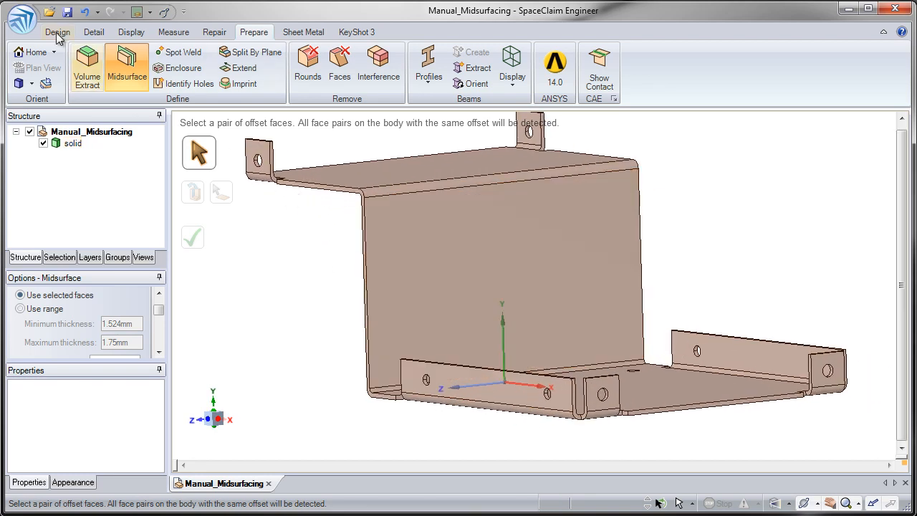
# Step: Back in Design, select two opposite sheet faces and read their distance in the status bar
pyautogui.click(58, 32)
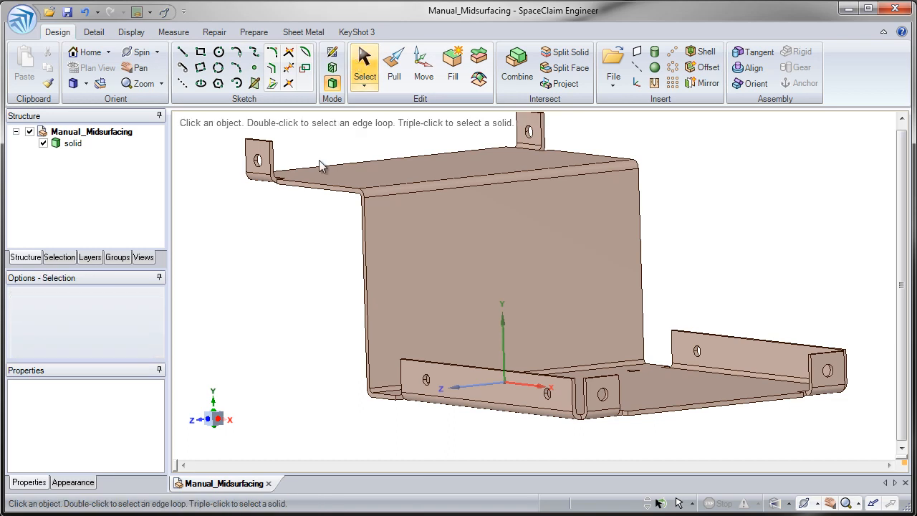
pyautogui.moveTo(341, 255)
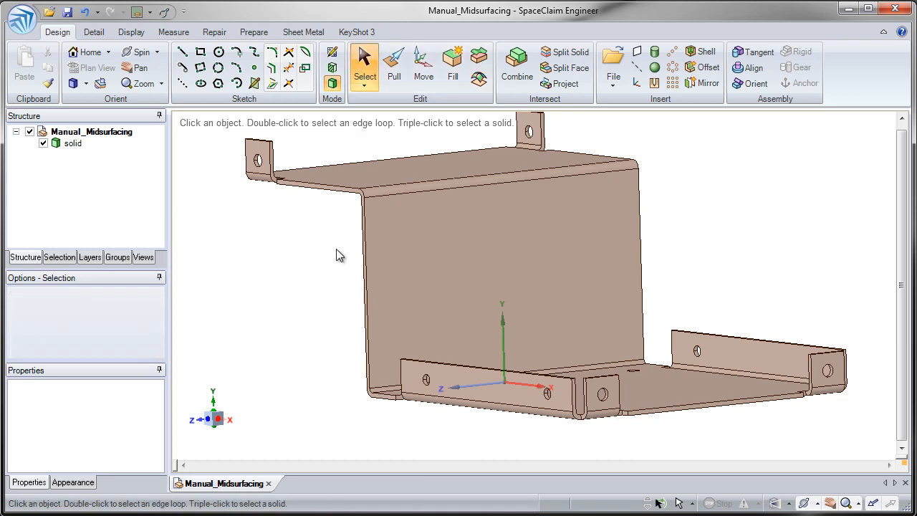
pyautogui.click(442, 242)
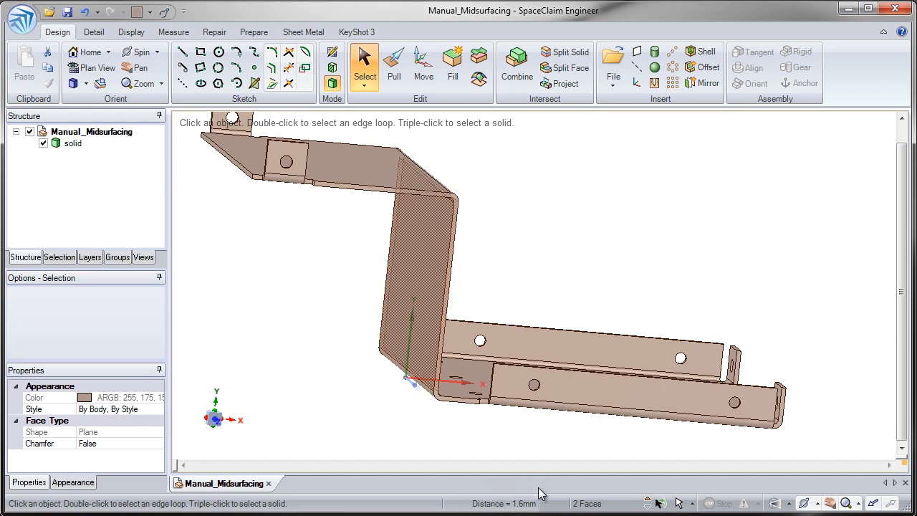
pyautogui.moveTo(498, 453)
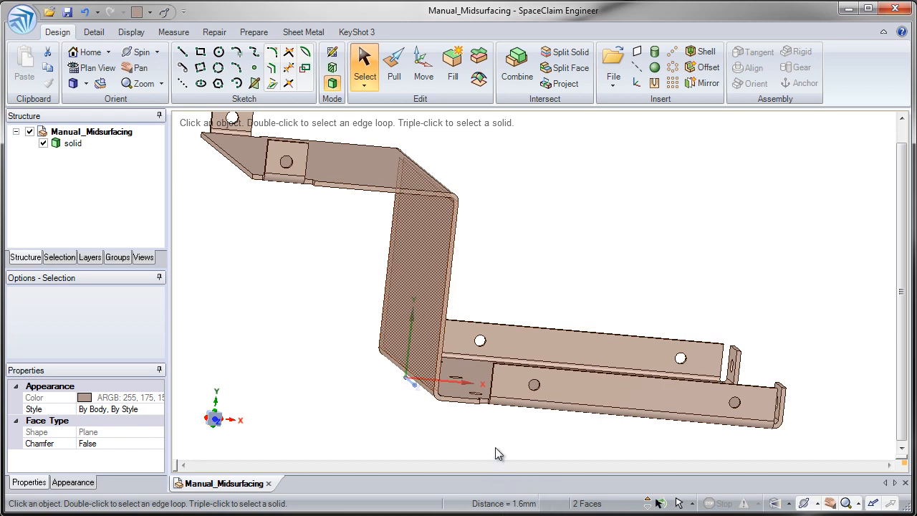
pyautogui.moveTo(497, 431)
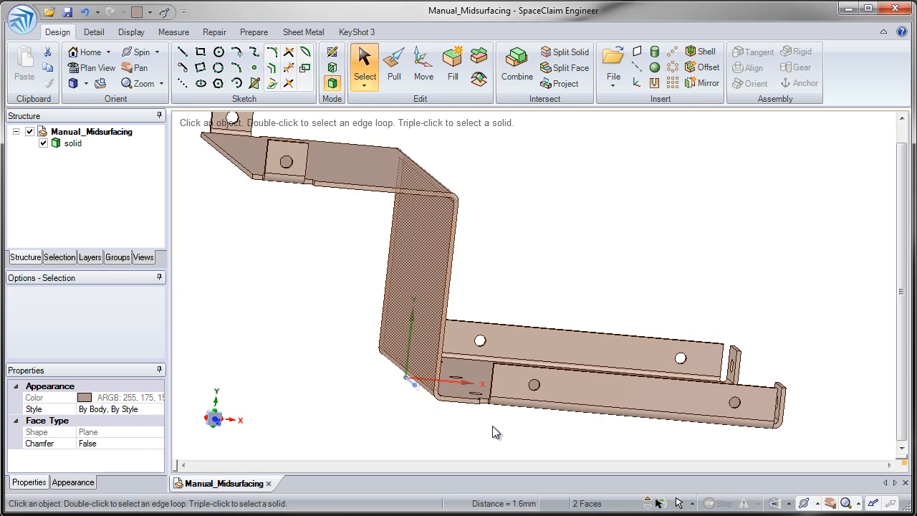
# Step: Measure the 1.6 mm face-to-face offset, stepping the Precision spinner up and down, then return to Design
pyautogui.click(174, 32)
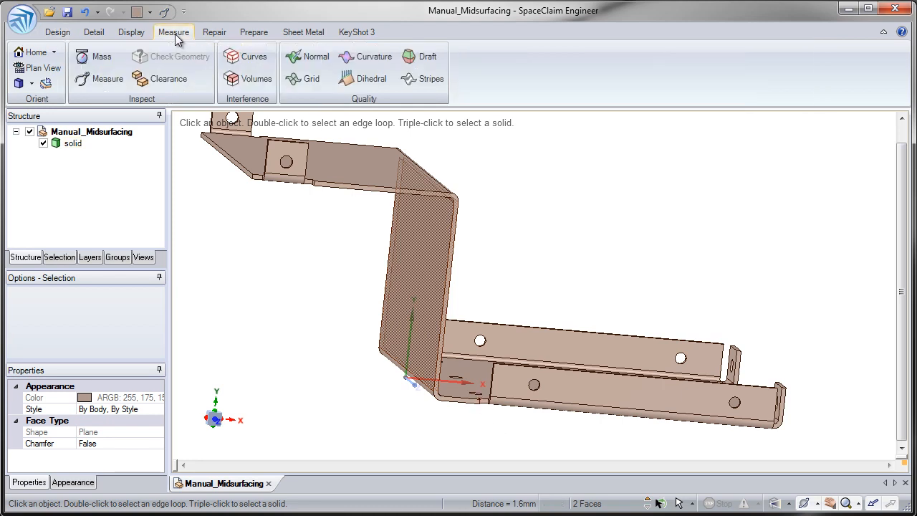
pyautogui.click(108, 78)
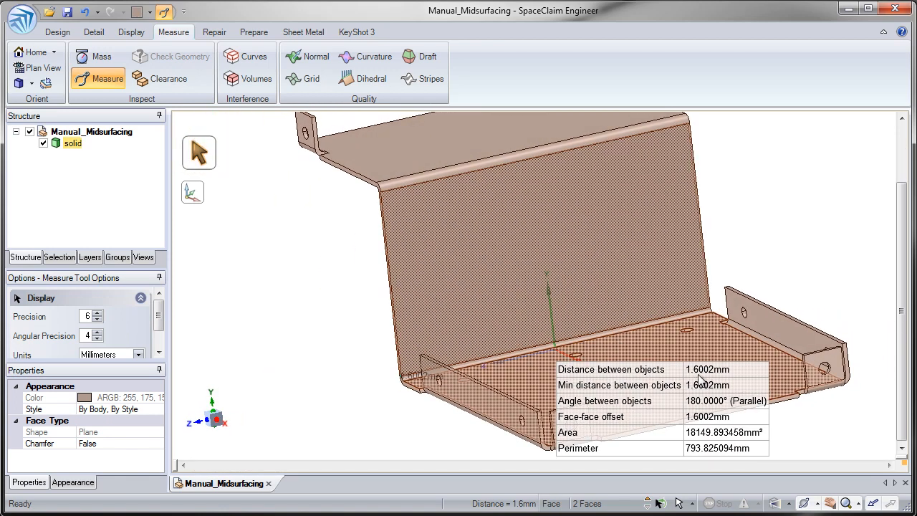
pyautogui.click(97, 313)
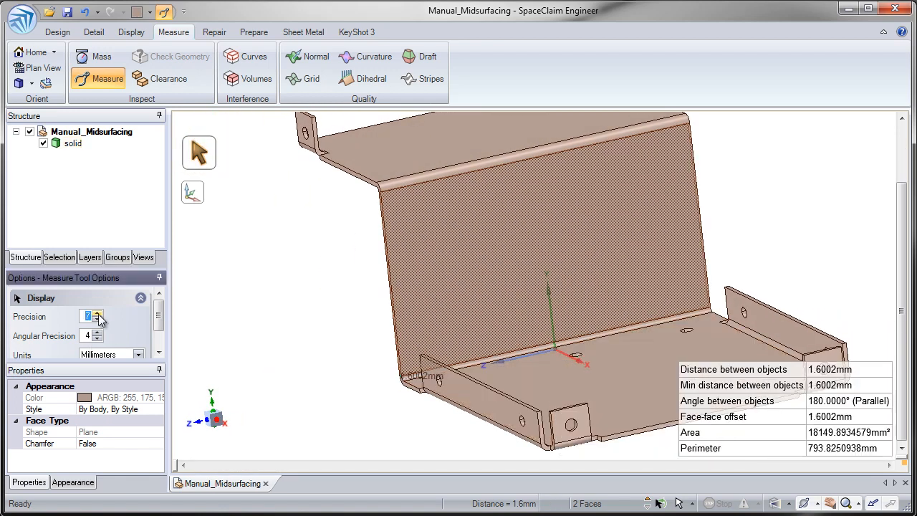
pyautogui.click(98, 312)
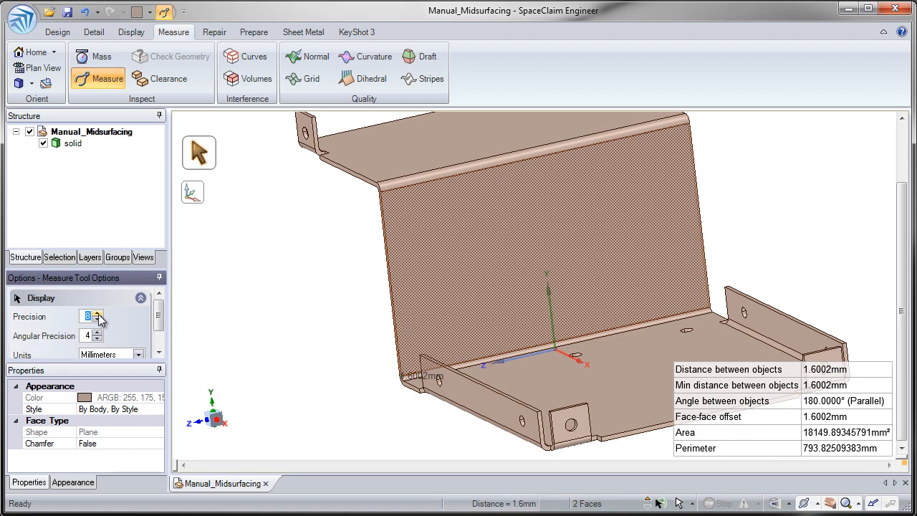
pyautogui.click(98, 321)
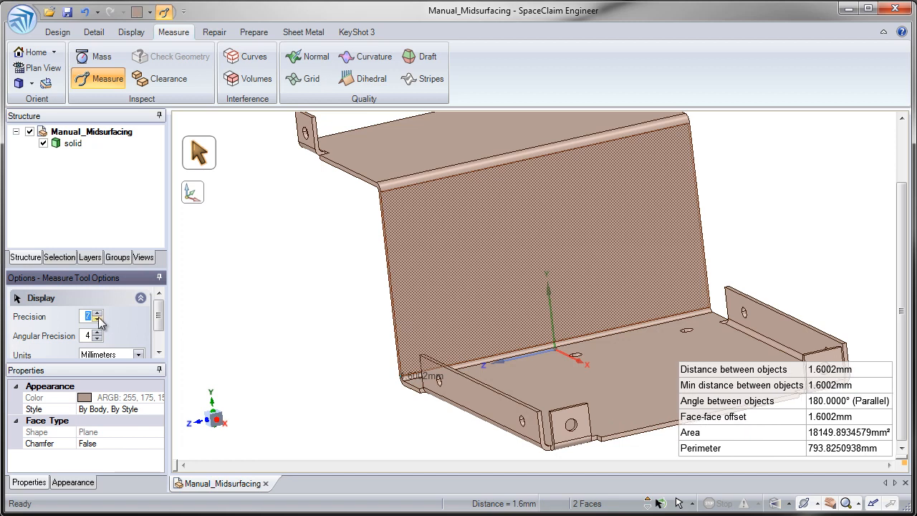
pyautogui.click(98, 321)
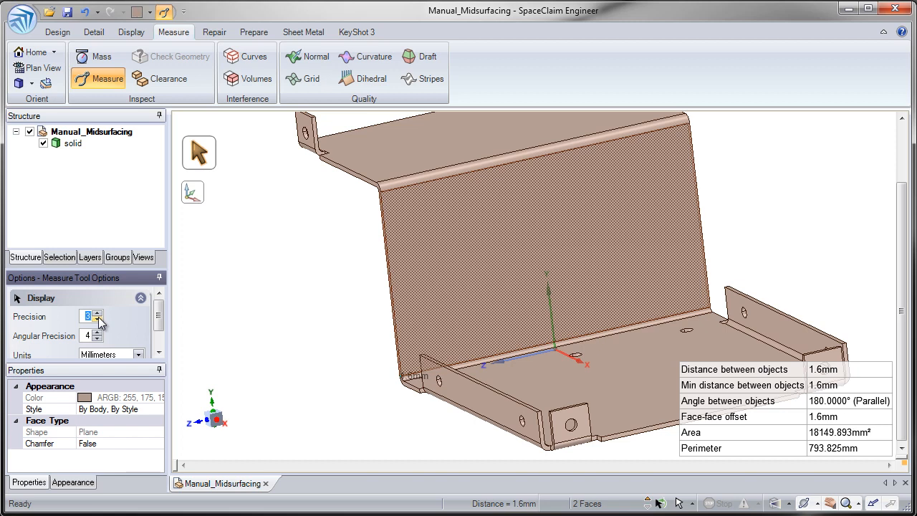
pyautogui.click(97, 312)
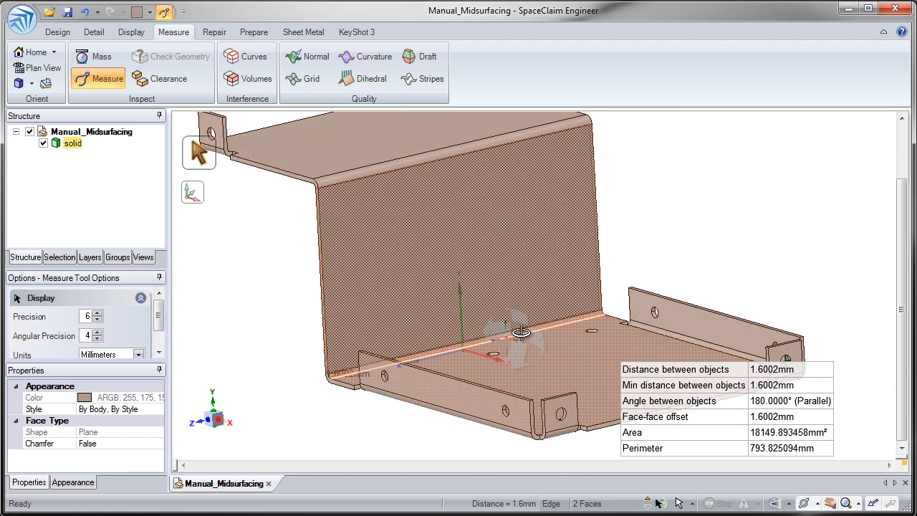
pyautogui.click(57, 31)
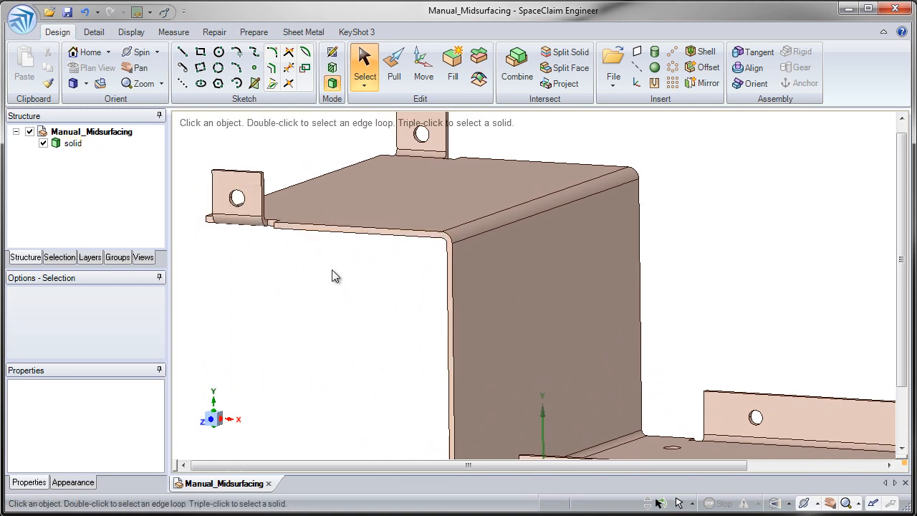
# Step: Select the top face and extend the selection to all 17 faces on that side of the solid
pyautogui.click(387, 207)
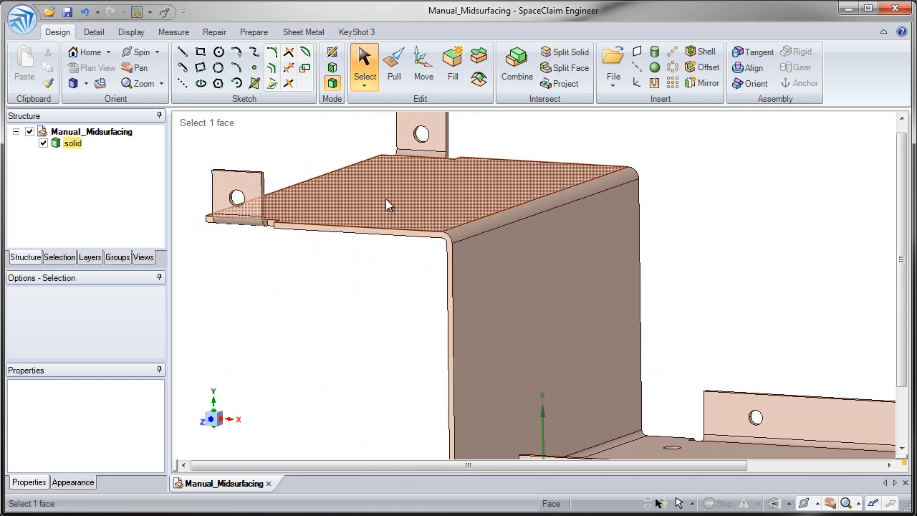
pyautogui.click(387, 203)
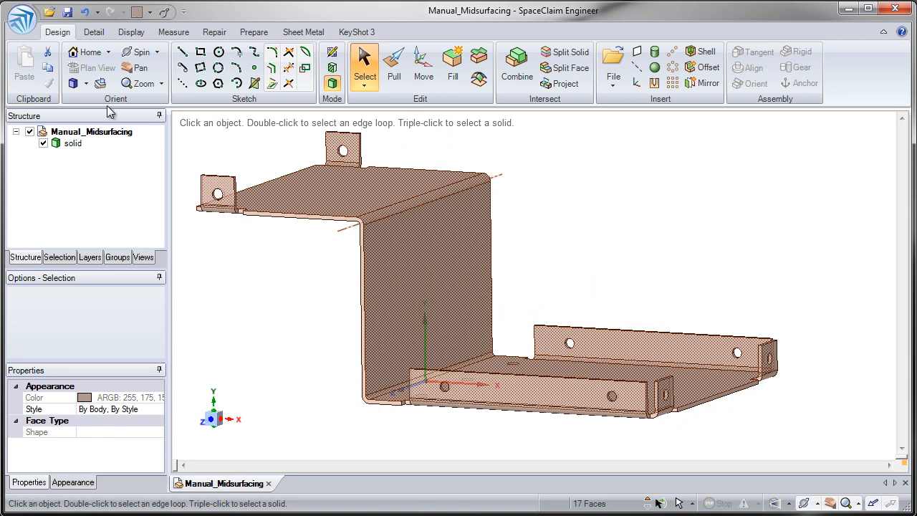
pyautogui.moveTo(261, 161)
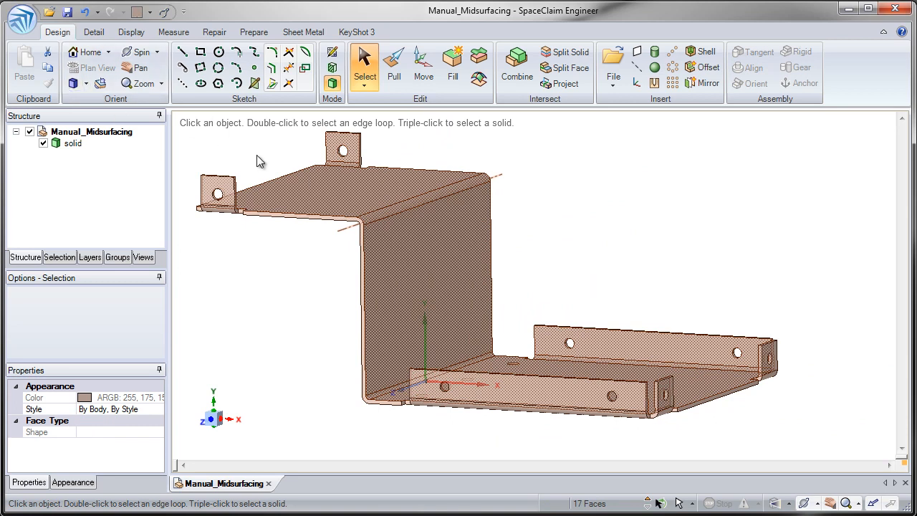
pyautogui.click(294, 193)
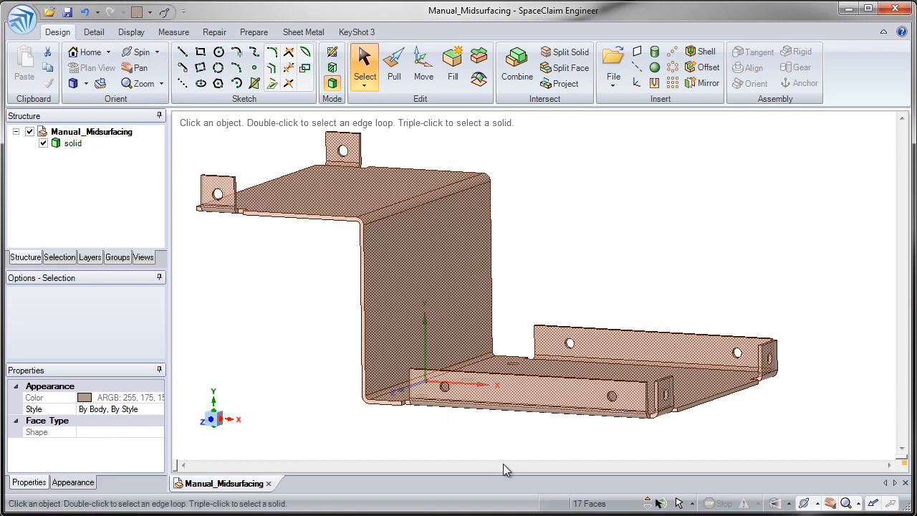
pyautogui.moveTo(187, 283)
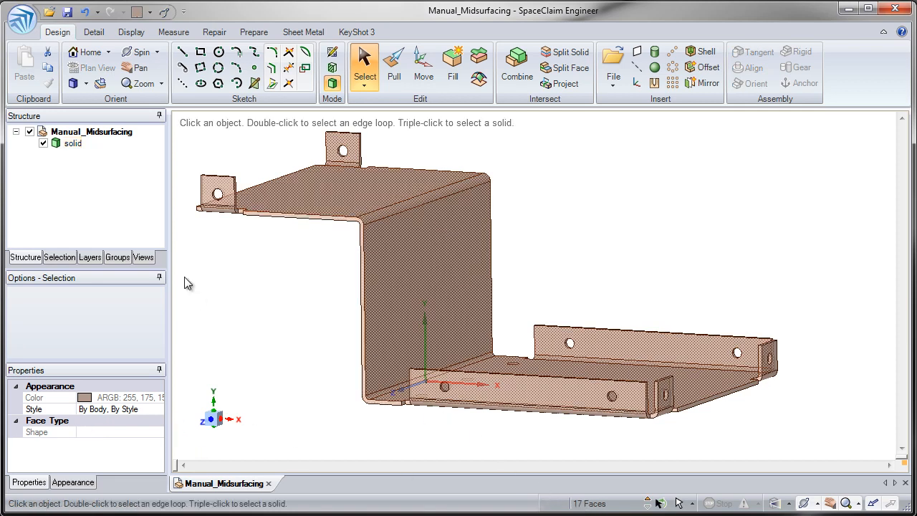
pyautogui.moveTo(48, 70)
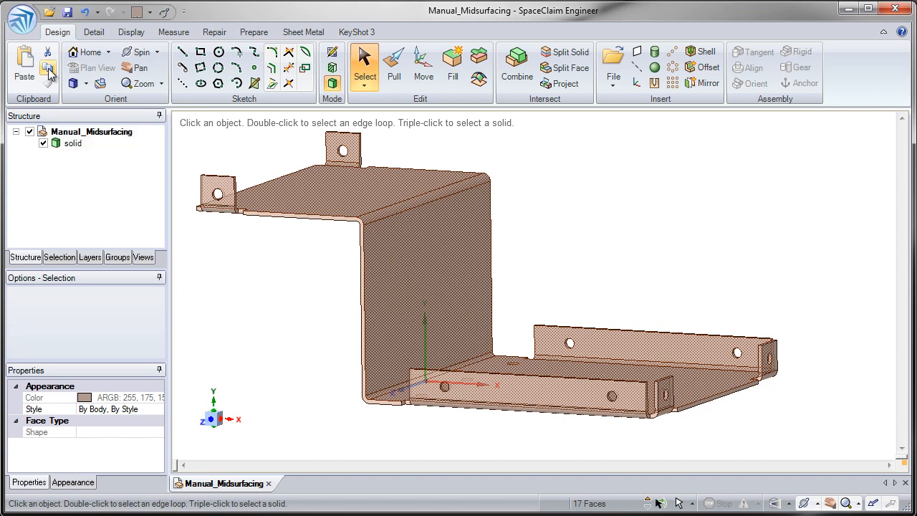
pyautogui.moveTo(26, 69)
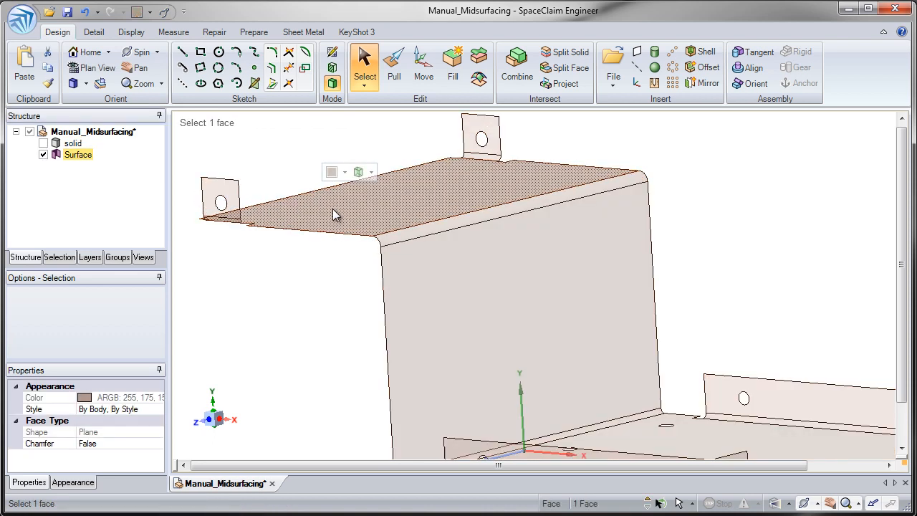
pyautogui.moveTo(333, 172)
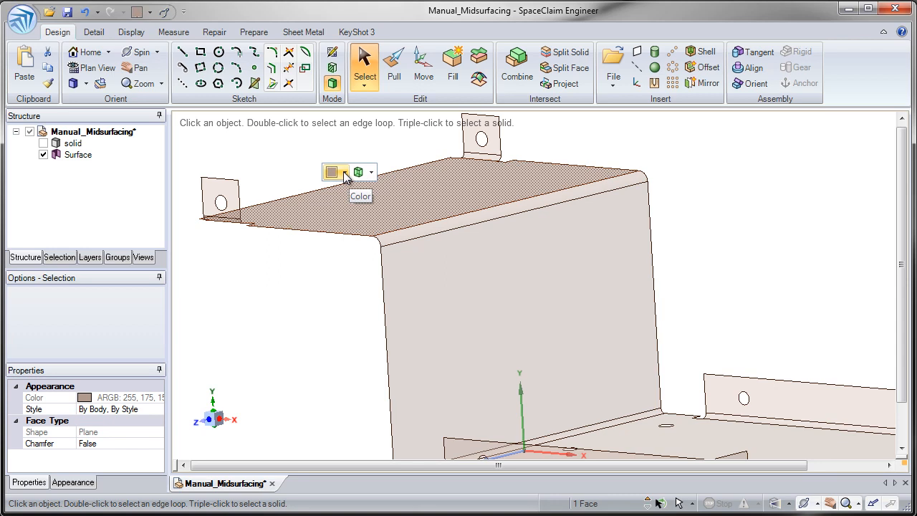
# Step: Colour the pasted one-side Surface copy Red from the mini-toolbar
pyautogui.click(344, 172)
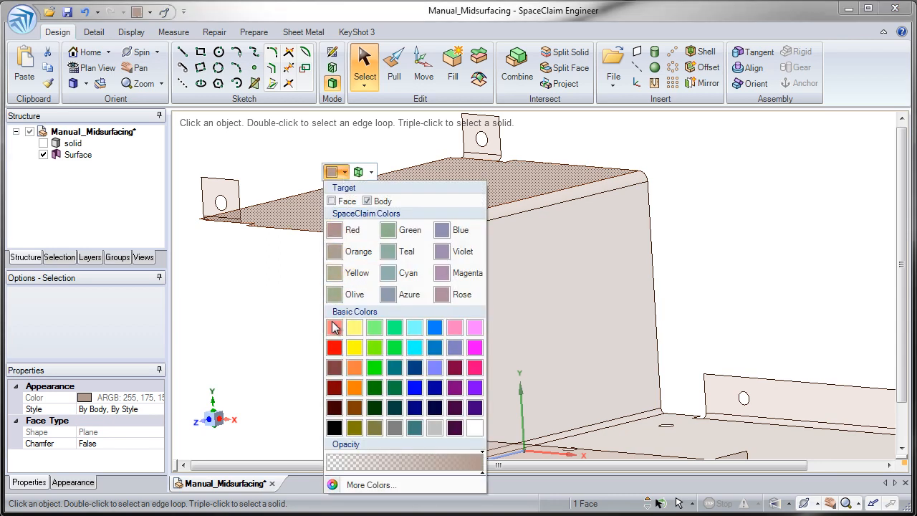
pyautogui.click(336, 326)
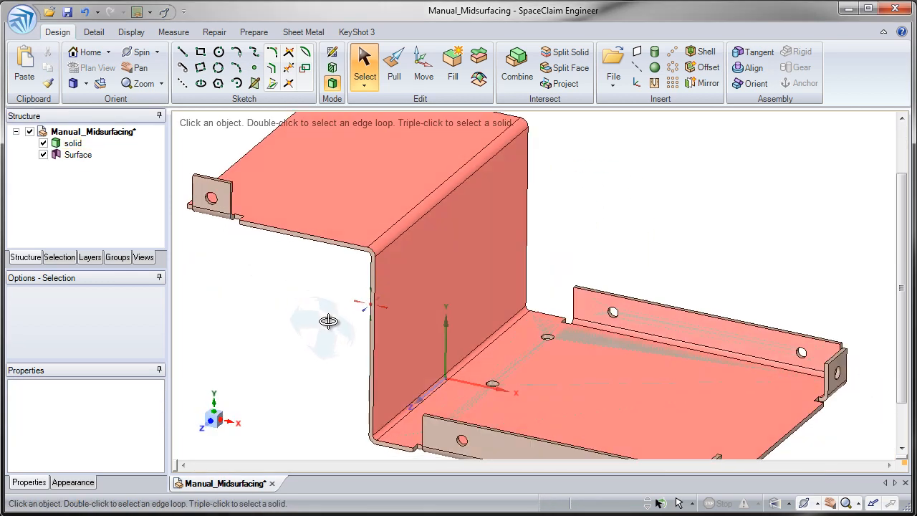
# Step: Uncheck the original solid in the Structure tree so only the red Surface shows
pyautogui.moveTo(329, 321); pyautogui.dragTo(298, 300)
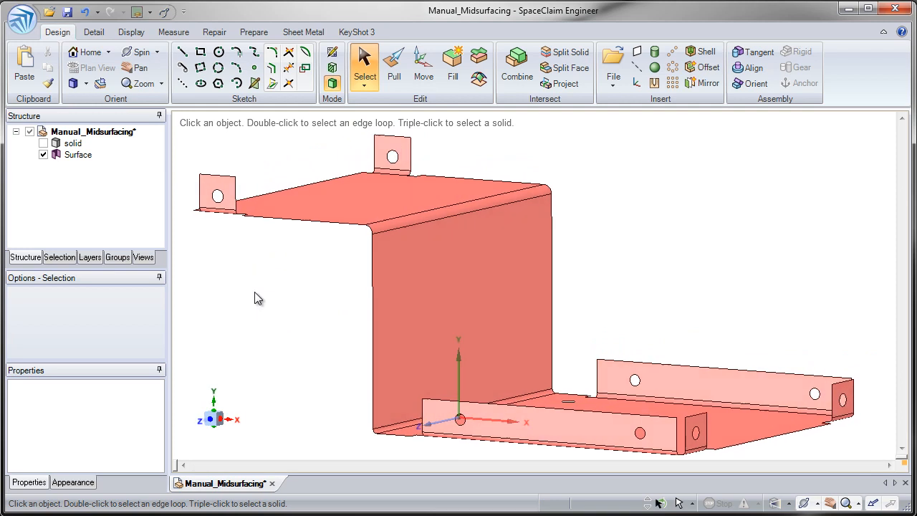
pyautogui.click(298, 221)
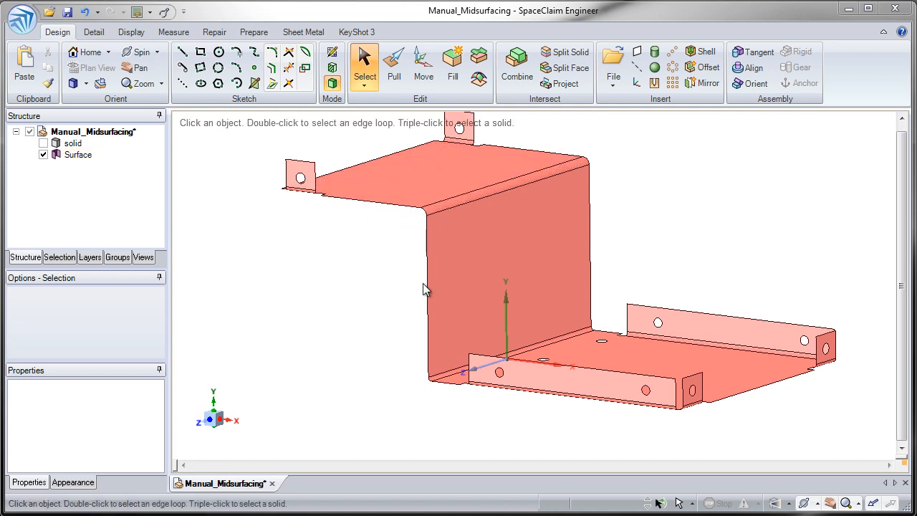
pyautogui.click(499, 376)
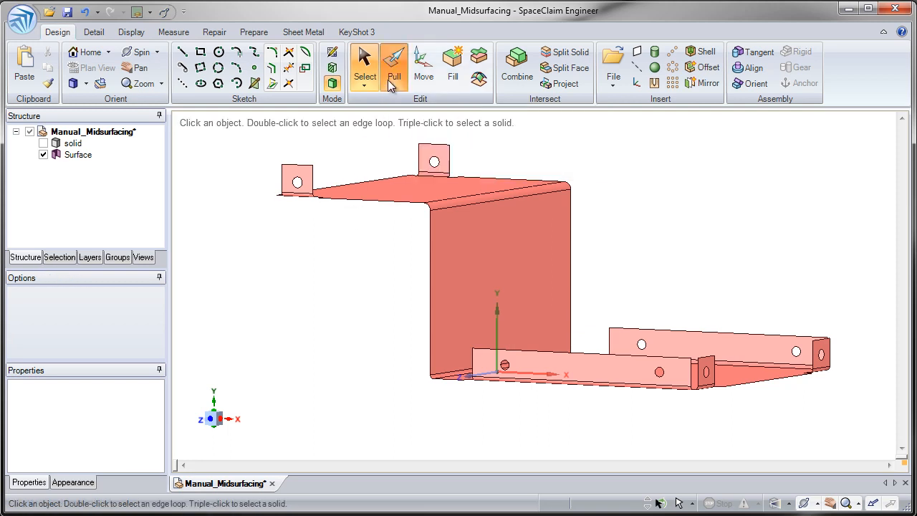
# Step: Pull the red surface's 17 faces into a solid .8mm thick
pyautogui.click(393, 65)
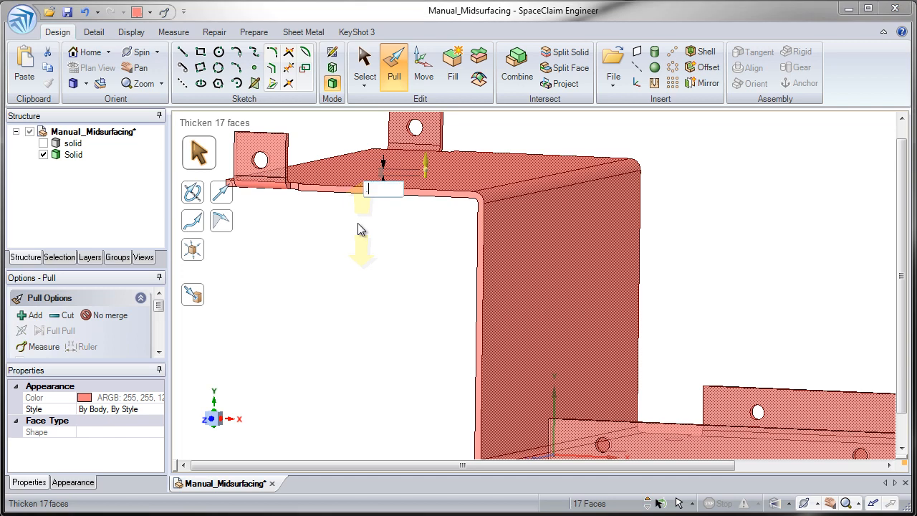
pyautogui.write('.8mm')
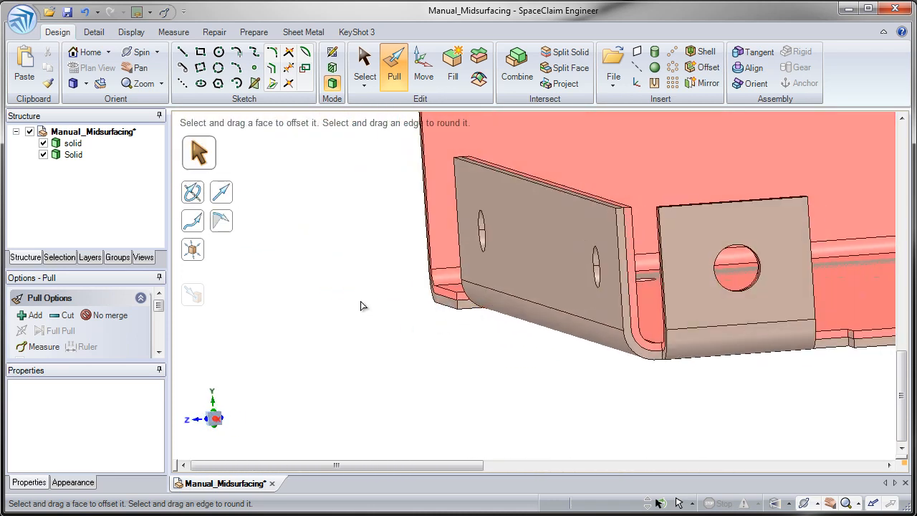
# Step: Select all 17 far-side faces of the thickened solid and paste them as a new Surface
pyautogui.click(72, 143)
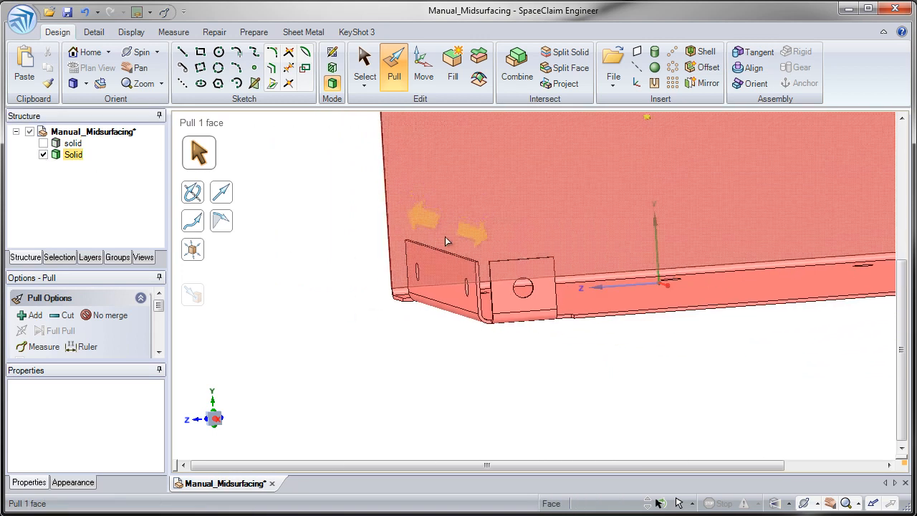
pyautogui.click(430, 287)
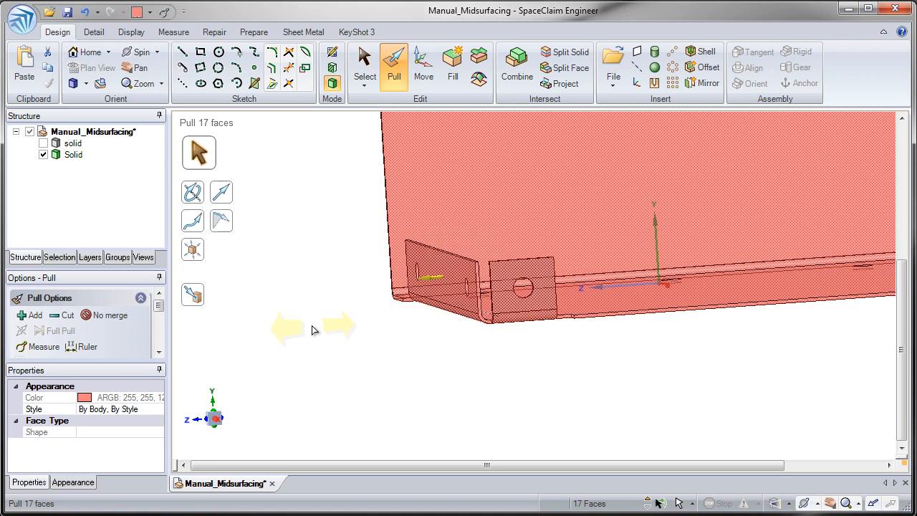
pyautogui.moveTo(49, 69)
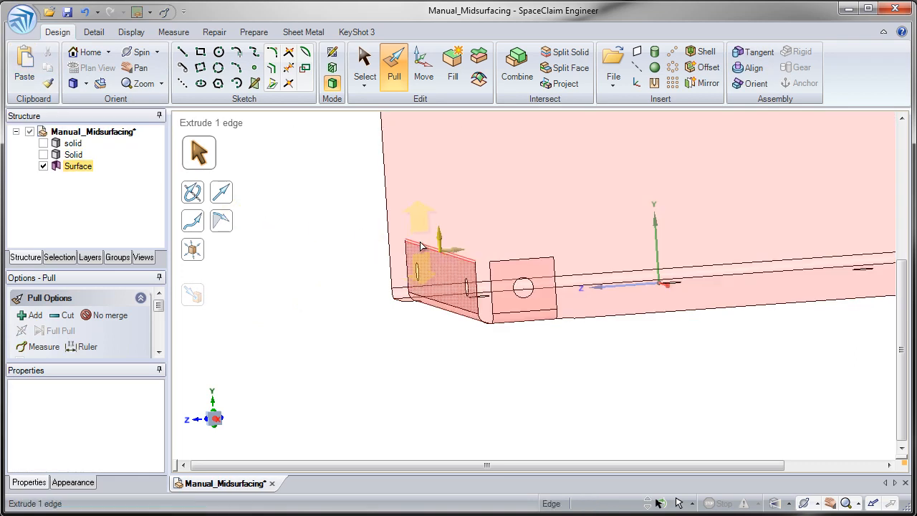
pyautogui.click(364, 68)
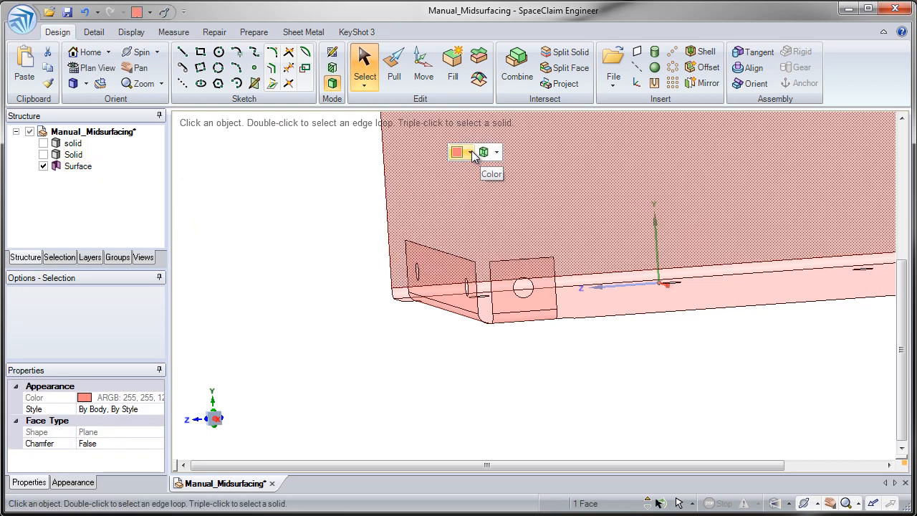
# Step: Colour the new midsurface Blue and clear the selection
pyautogui.click(471, 151)
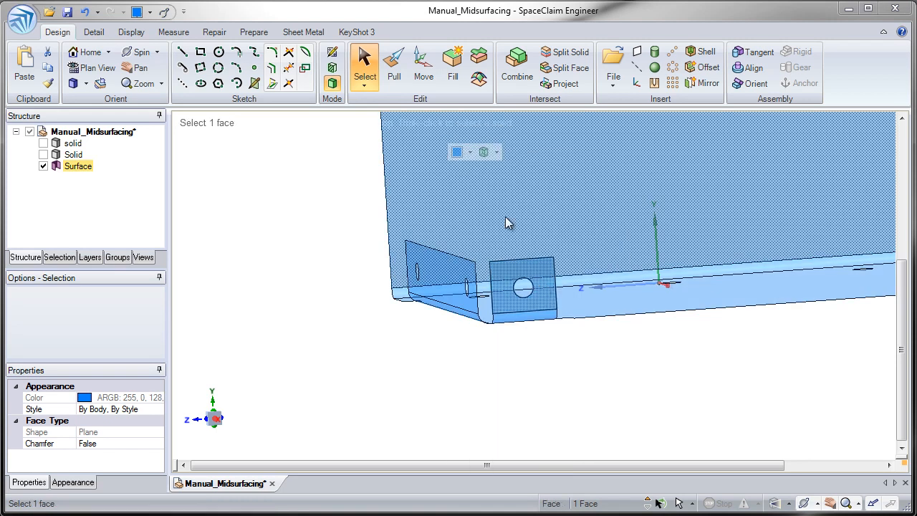
pyautogui.click(272, 214)
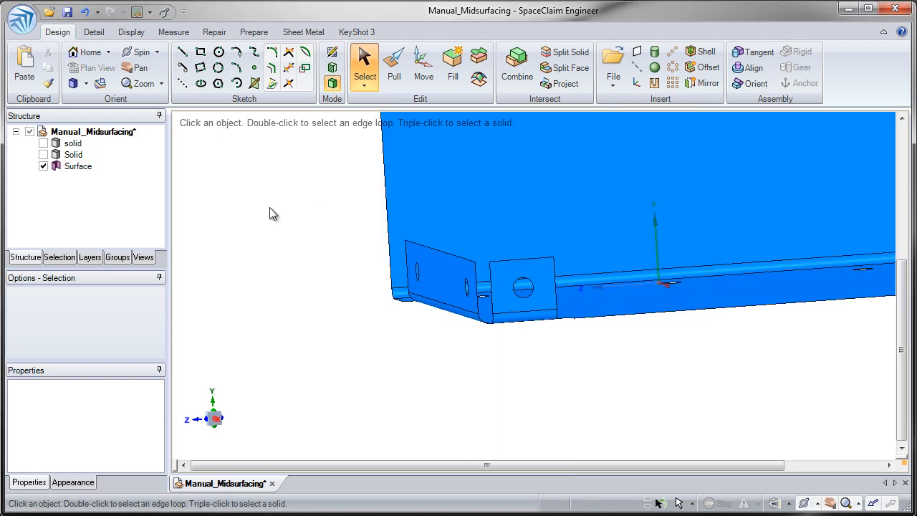
pyautogui.click(43, 143)
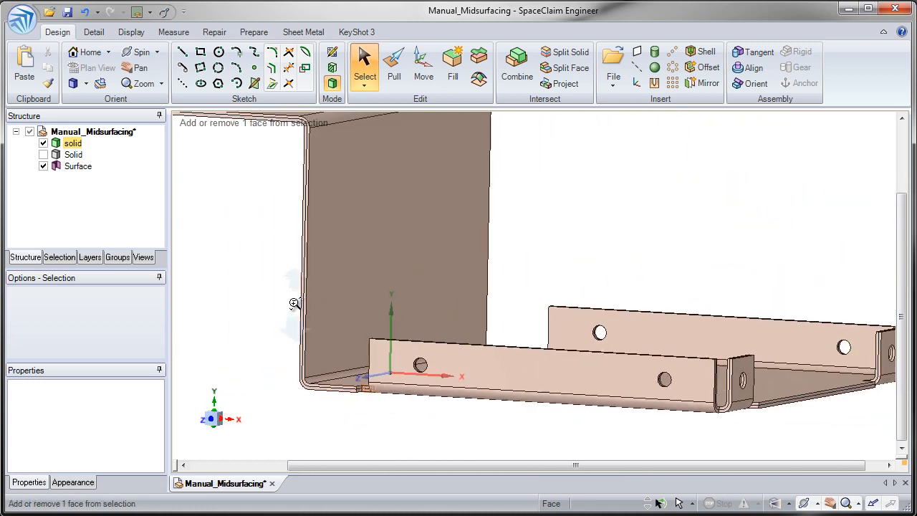
# Step: Make the original bracket solid visible again around the blue midsurface
pyautogui.click(375, 215)
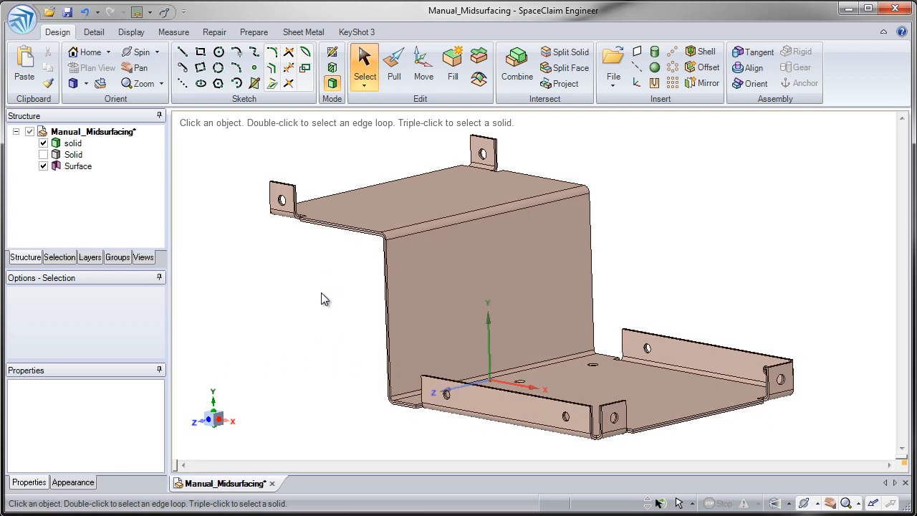
pyautogui.moveTo(325, 294)
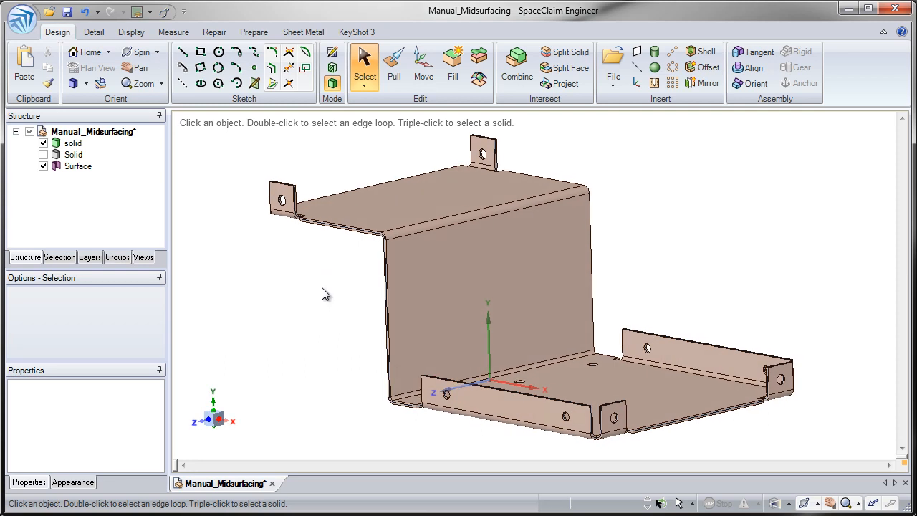